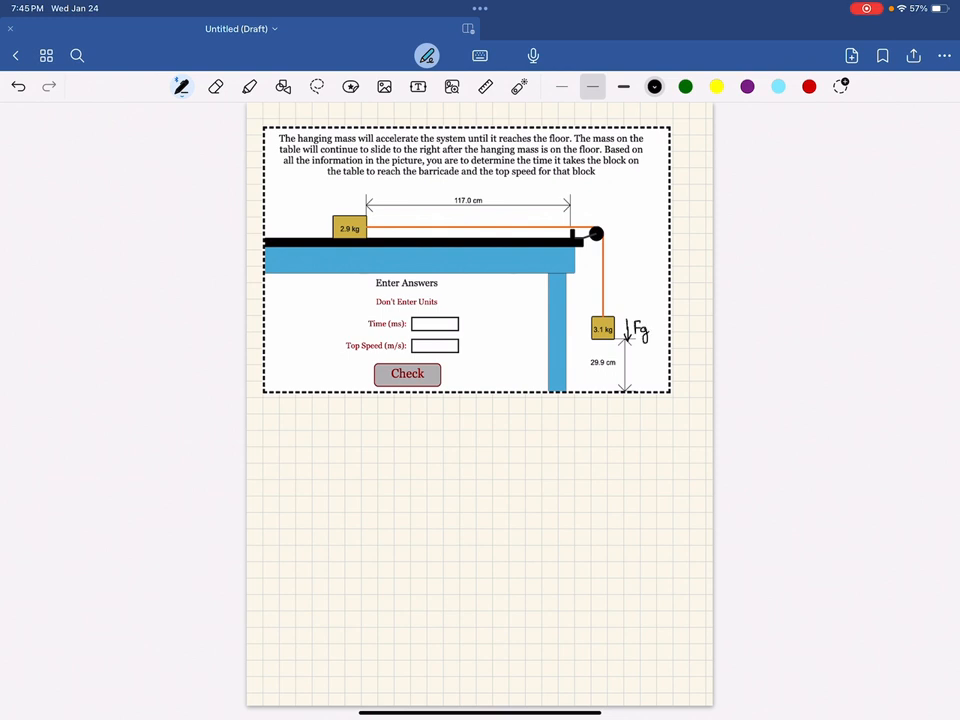
- Handwrite a = Fg/Mt below the screenshot and label the 29.9 cm drop t₁
type("a = Fg")
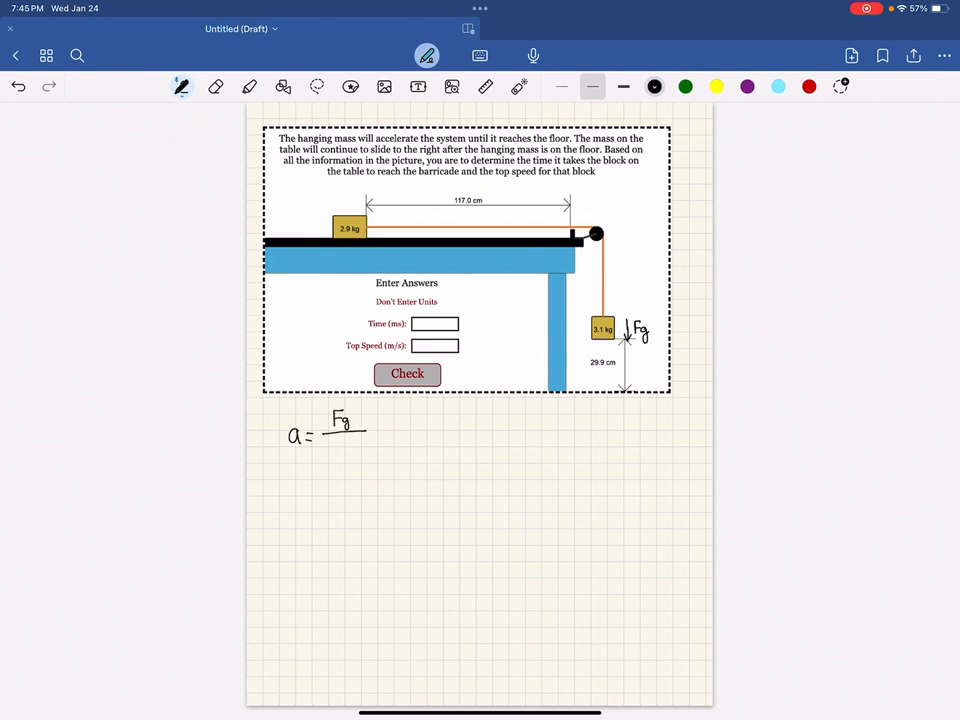
type("m.")
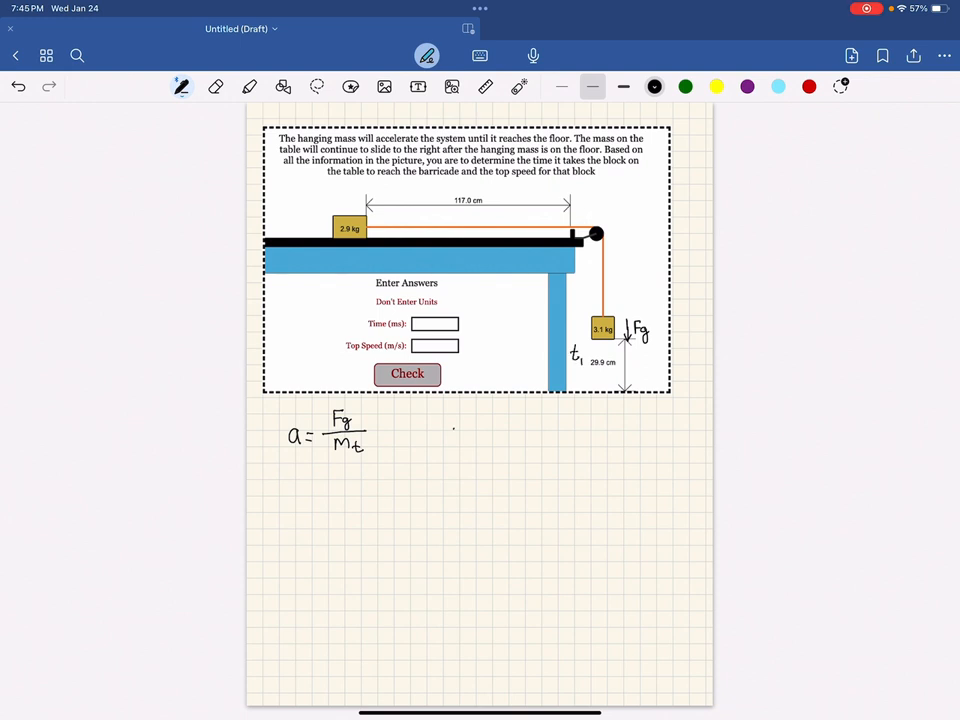
- Write Δy = vᵢt + ½at², circle 29.9 cm, rewrite as .299 = ½at², arrow from a
type("Δy = vi·t + ½at²")
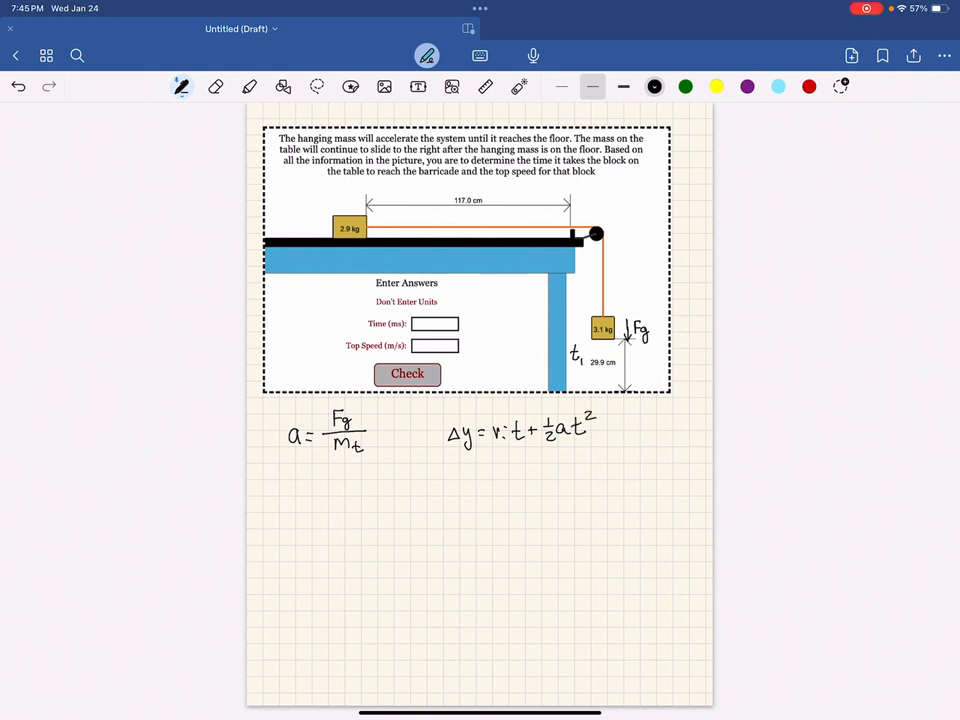
left_click_drag(585, 355, 615, 368)
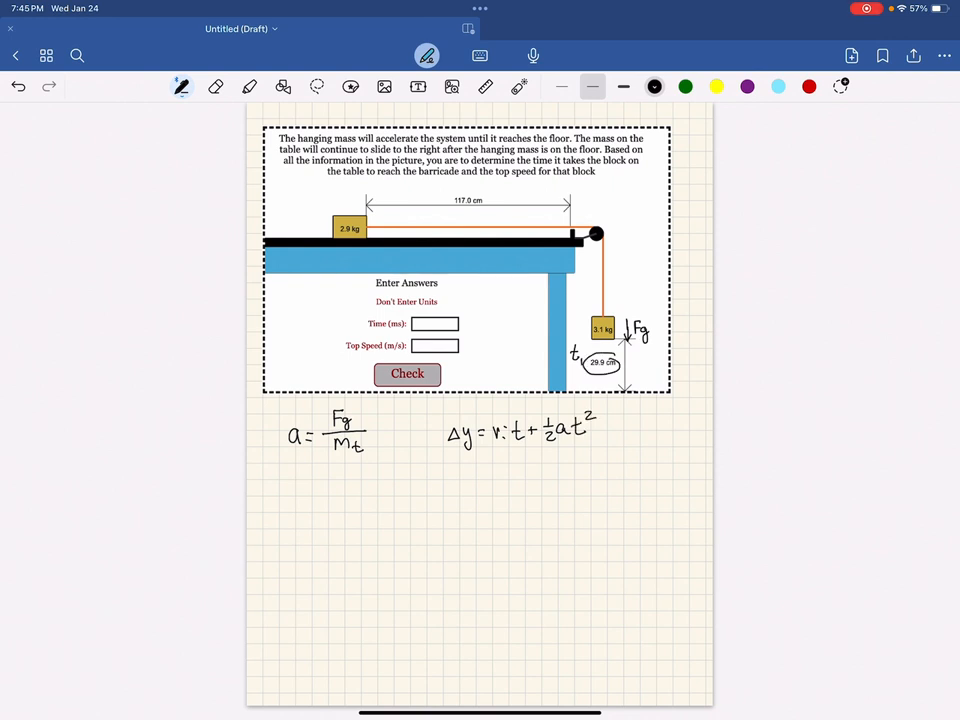
type(".299 = ½")
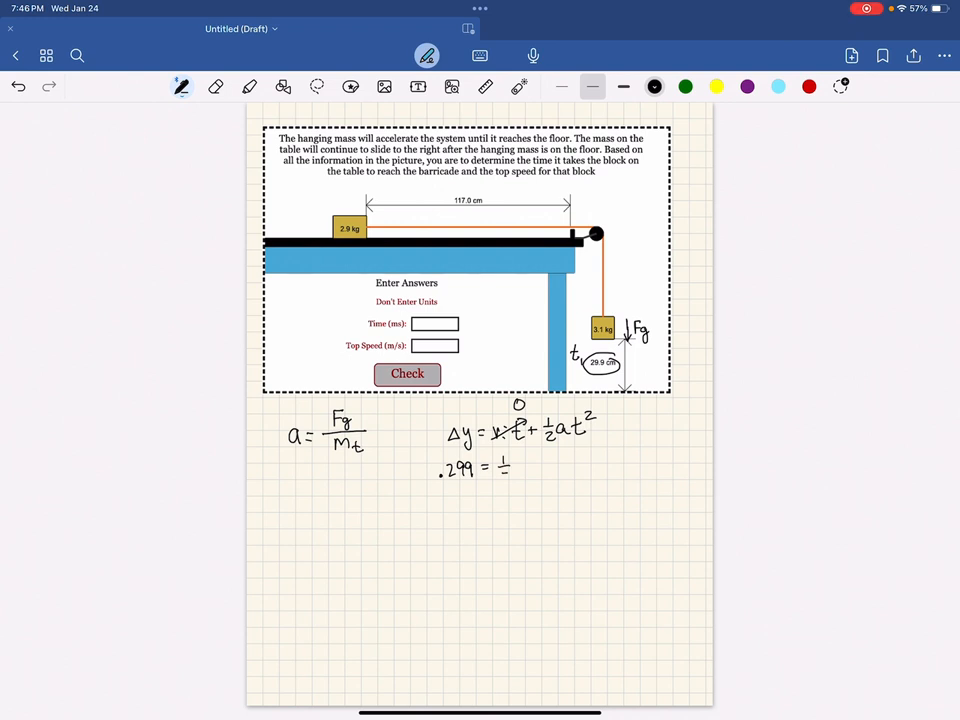
type("a t^2")
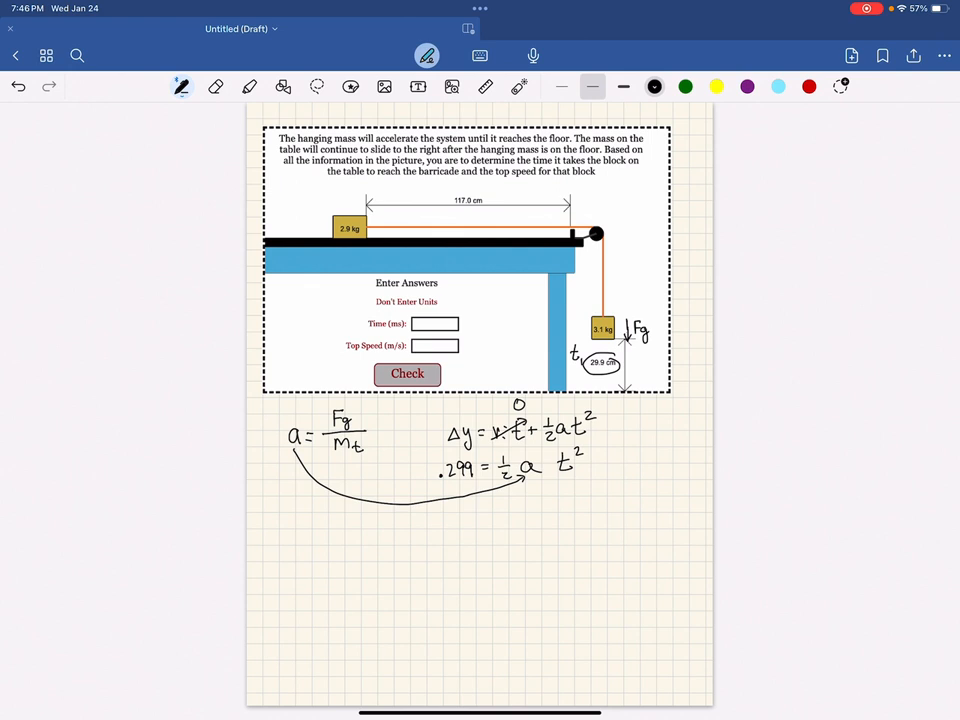
- Write Vf = vᵢ + at with vᵢ set to 0, arrows from a and t
type("Vf")
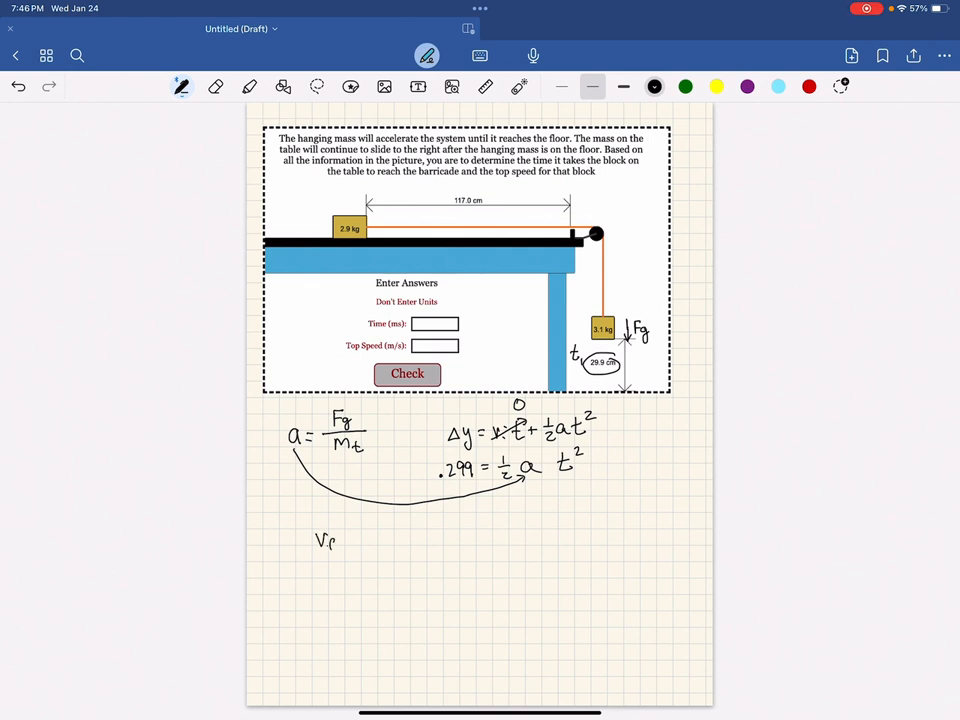
type("= V.")
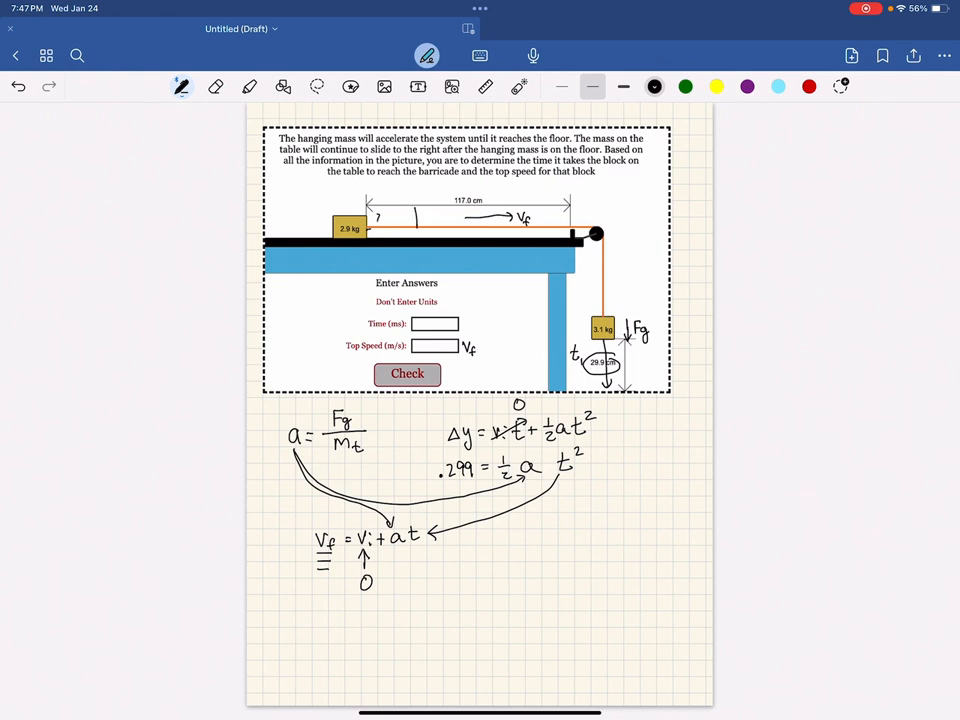
- Write 29.9 cm along the table, circle it and 117.0 cm, then start v = Δx/t₂
type("29.9cm")
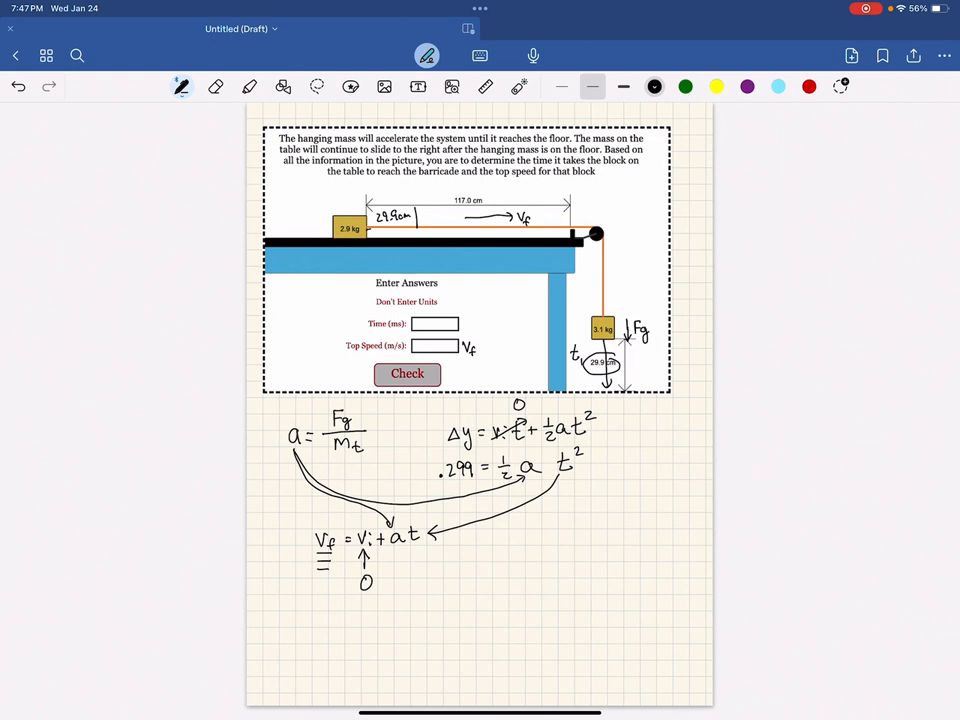
left_click_drag(450, 192, 490, 200)
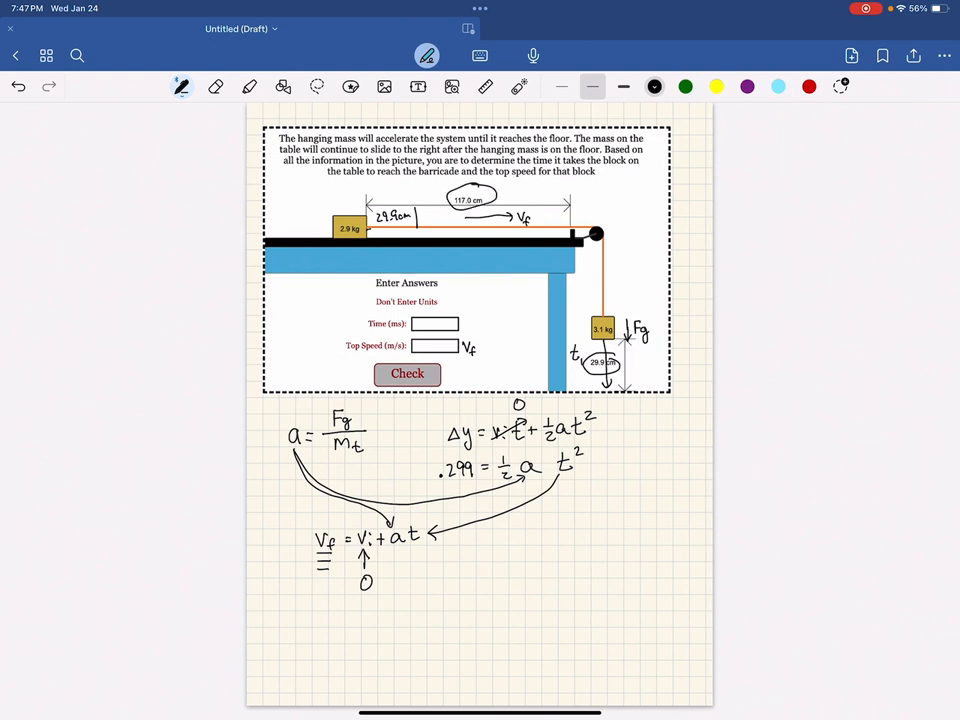
left_click_drag(375, 210, 415, 222)
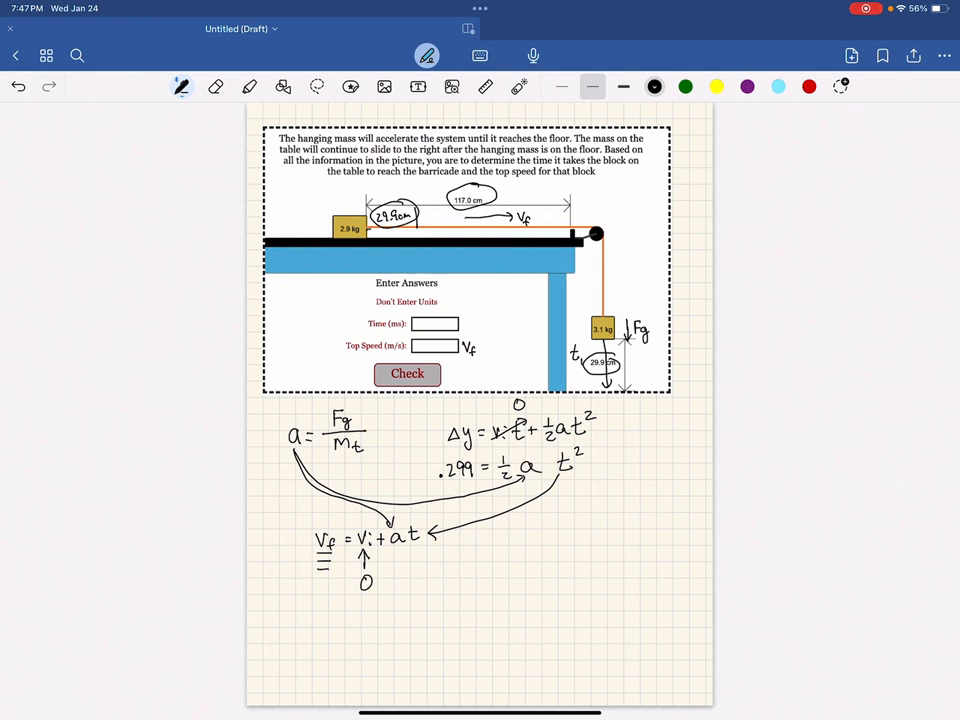
type("V=")
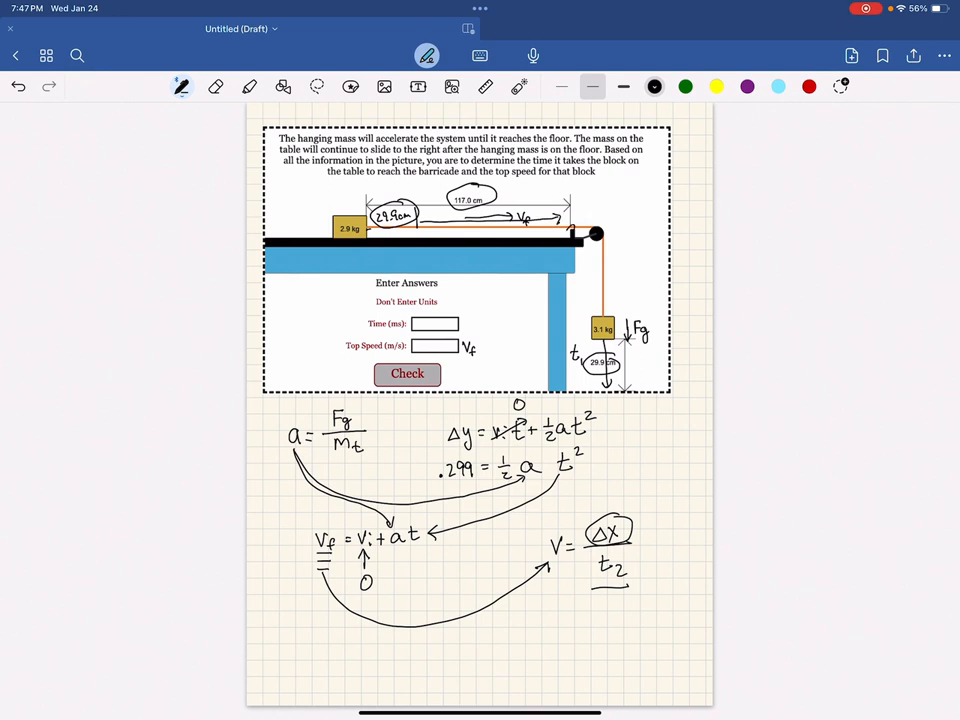
- Circle the barricade at the end of the table where the block stops
left_click_drag(575, 232, 578, 236)
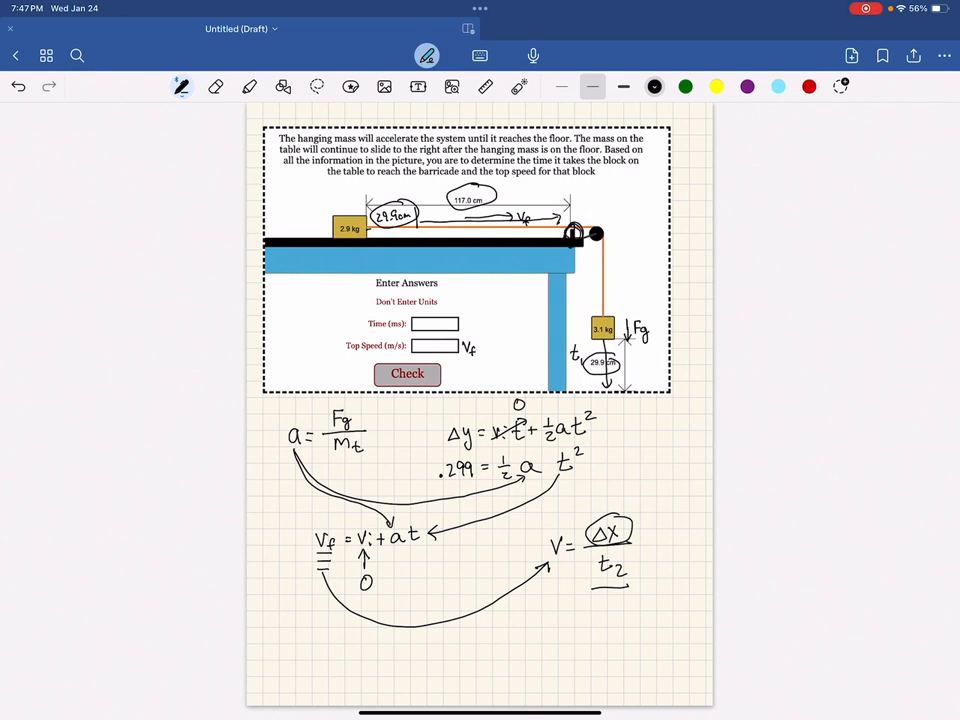
- Write t₁ + t₂ = t_t at the page bottom with ×1000 underneath
type("t₁ + t₂ = tₜ")
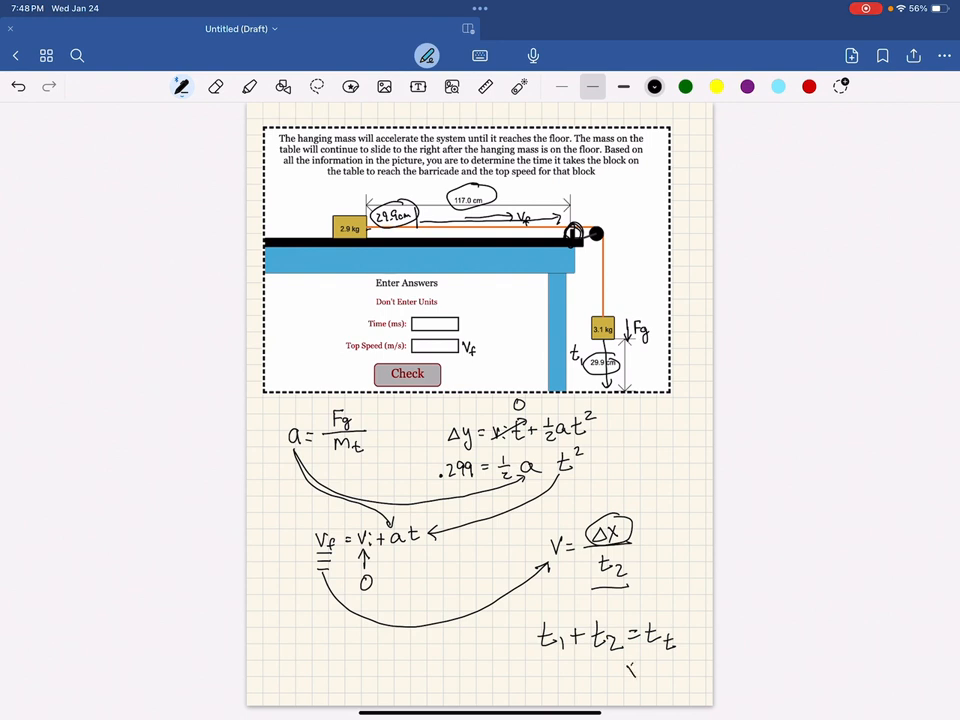
left_click_drag(625, 665, 670, 675)
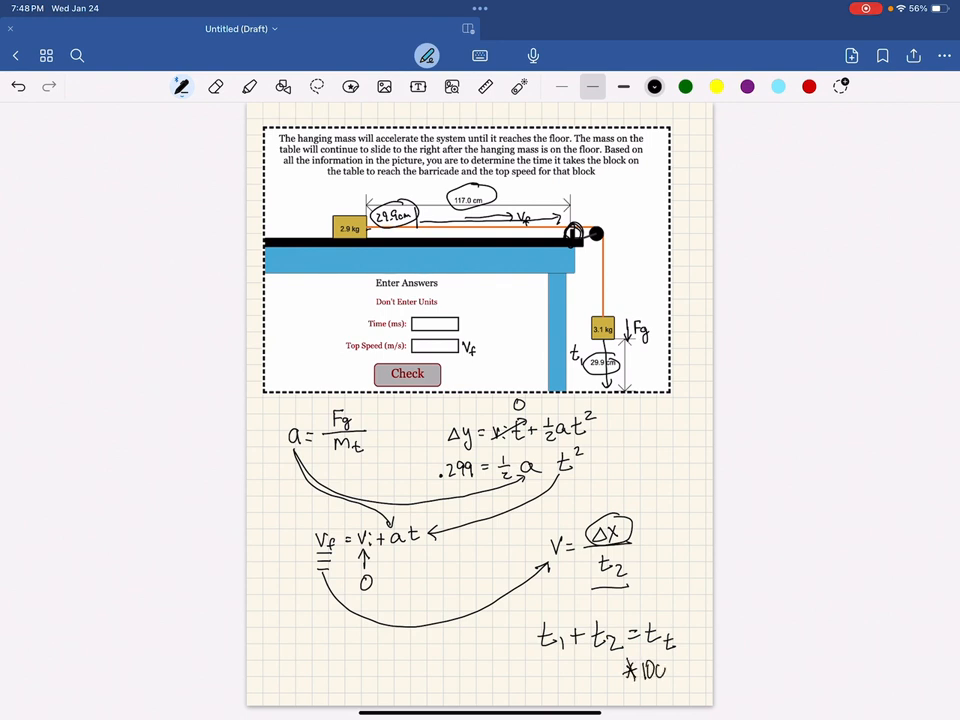
type("00")
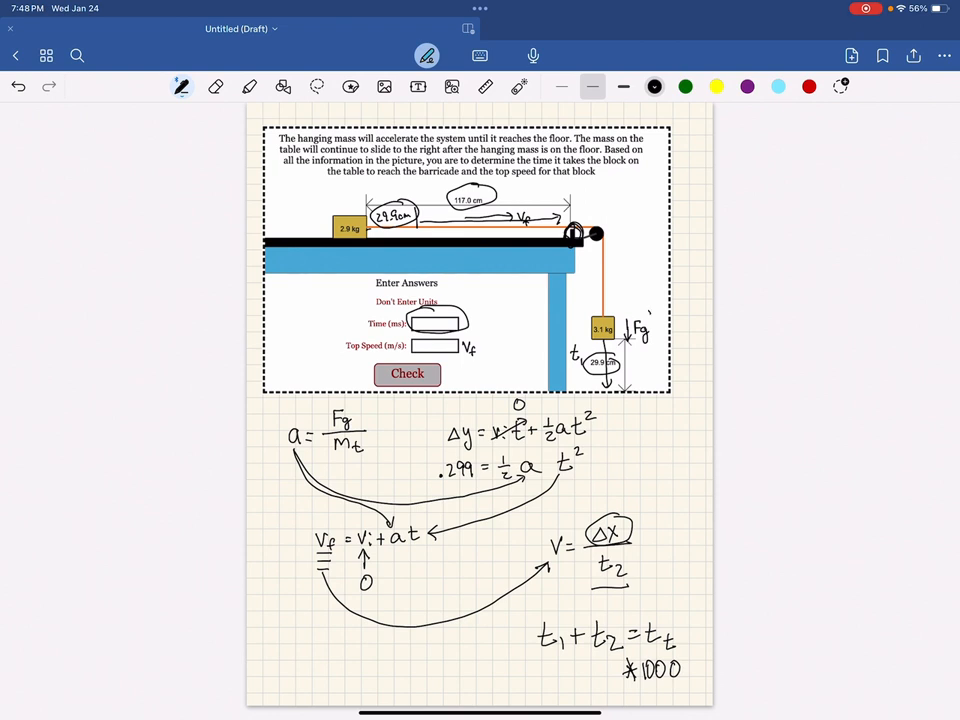
- Circle the time box, masses, Fg, Fg/Mt, t and Vf; dot-underline ½at² in red
left_click_drag(630, 325, 655, 340)
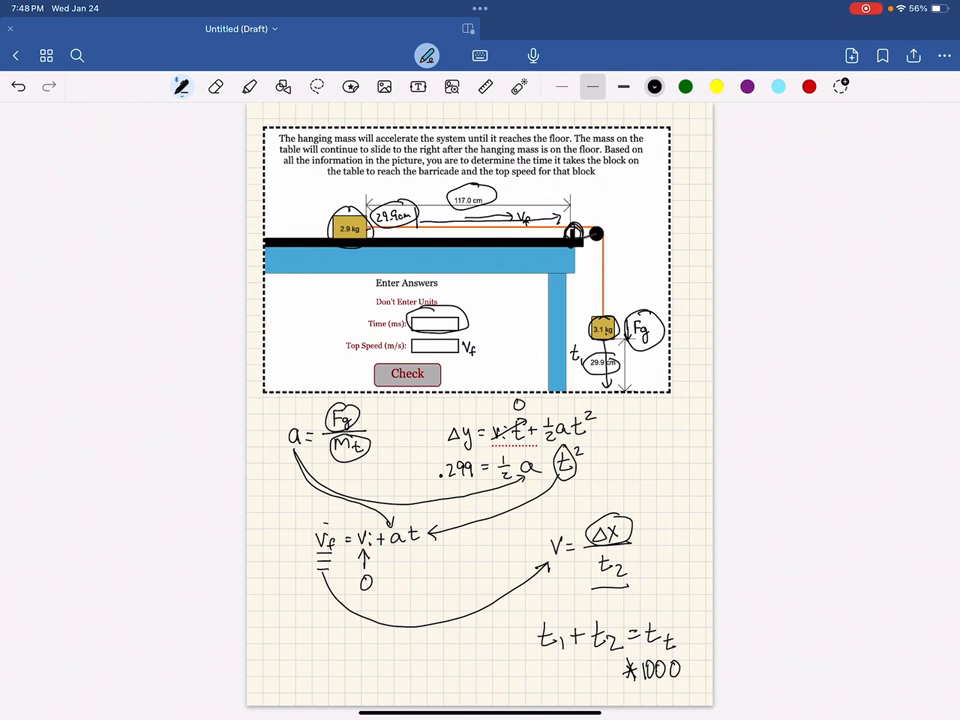
left_click_drag(305, 530, 345, 555)
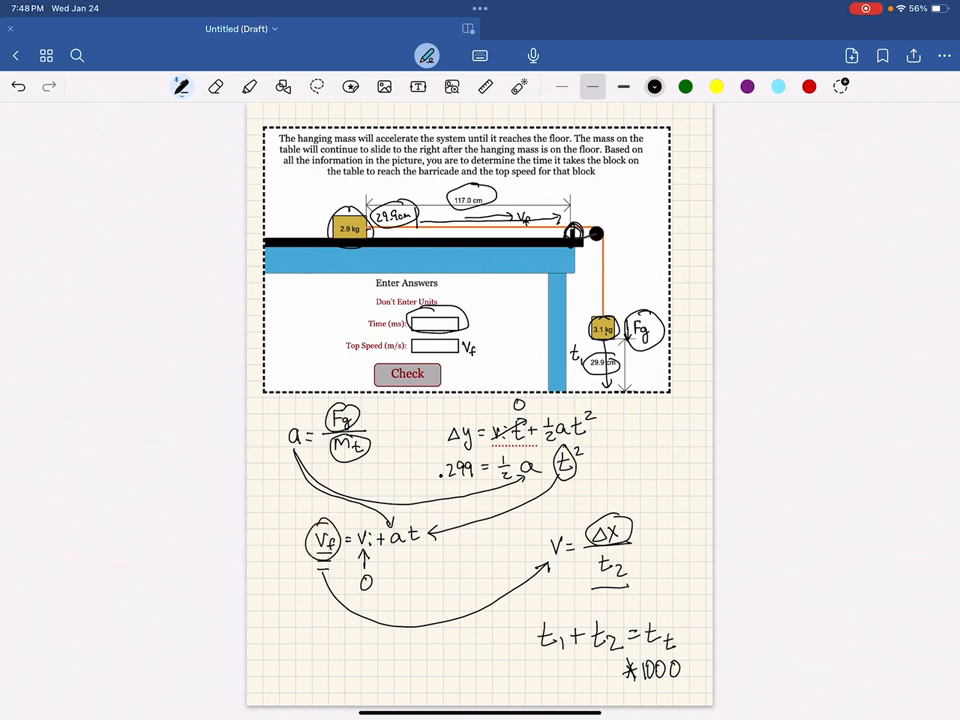